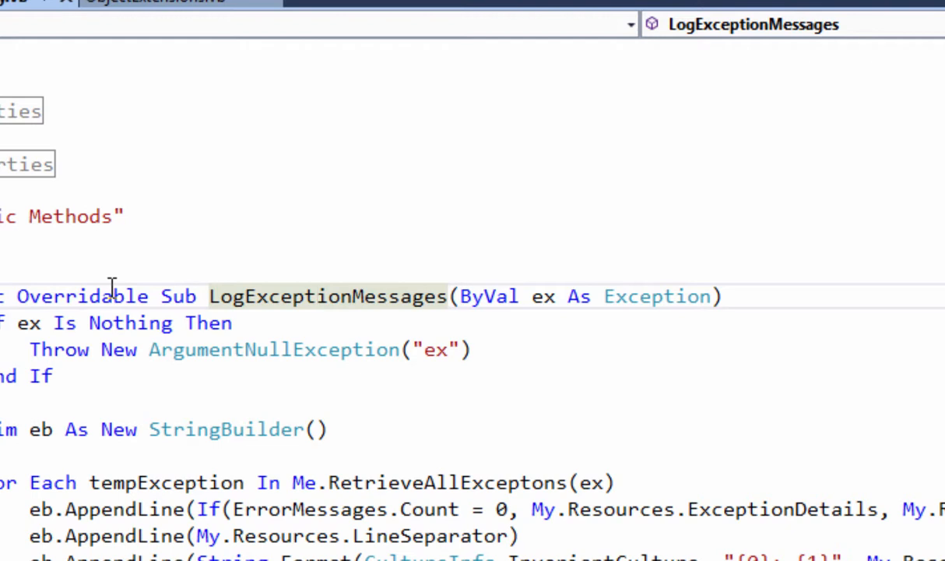
Generate a GhostDoc comment for LogExceptionMessages and set the ex parameter text to 'The Exception messages.'.
{"action": "left_click", "coordinate": [318, 295]}
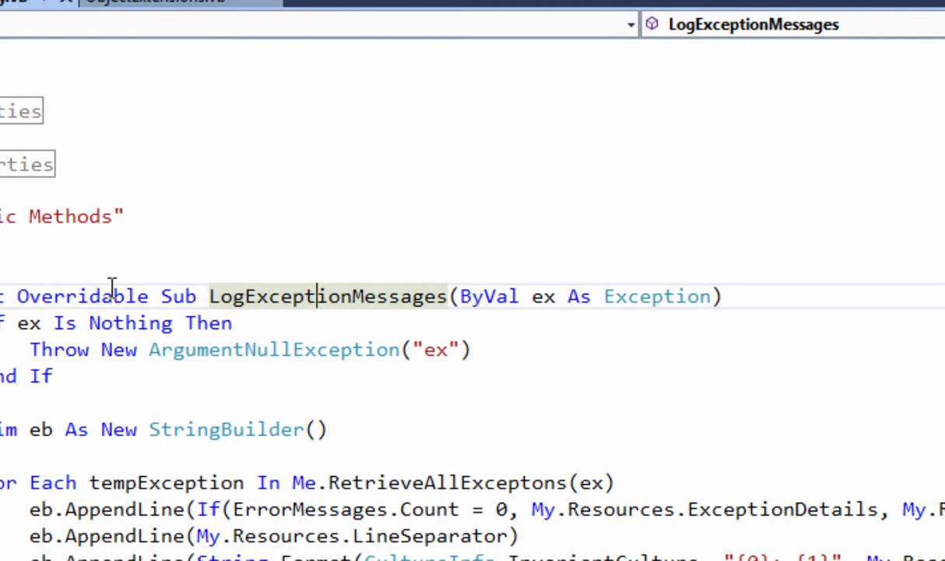
{"action": "mouse_move", "coordinate": [346, 312]}
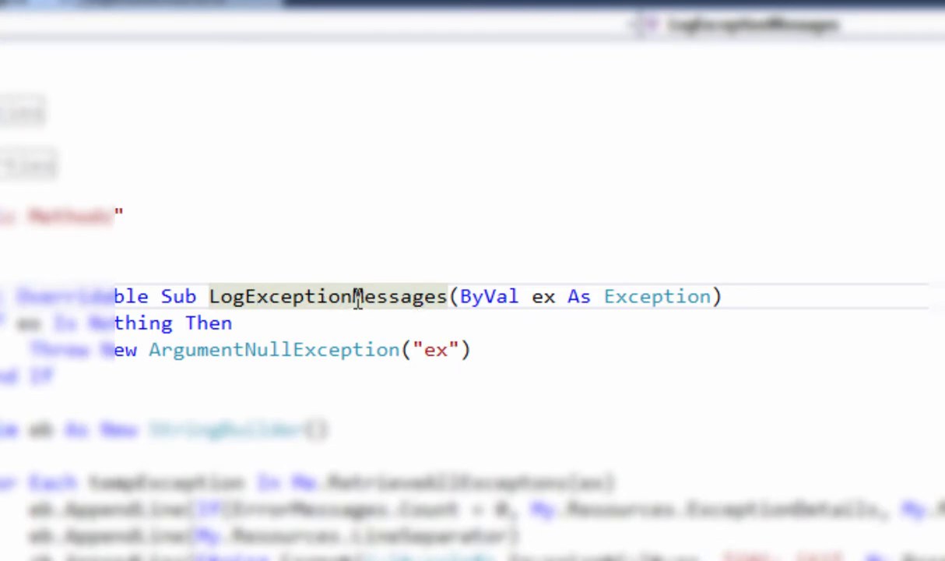
{"action": "right_click", "coordinate": [355, 296]}
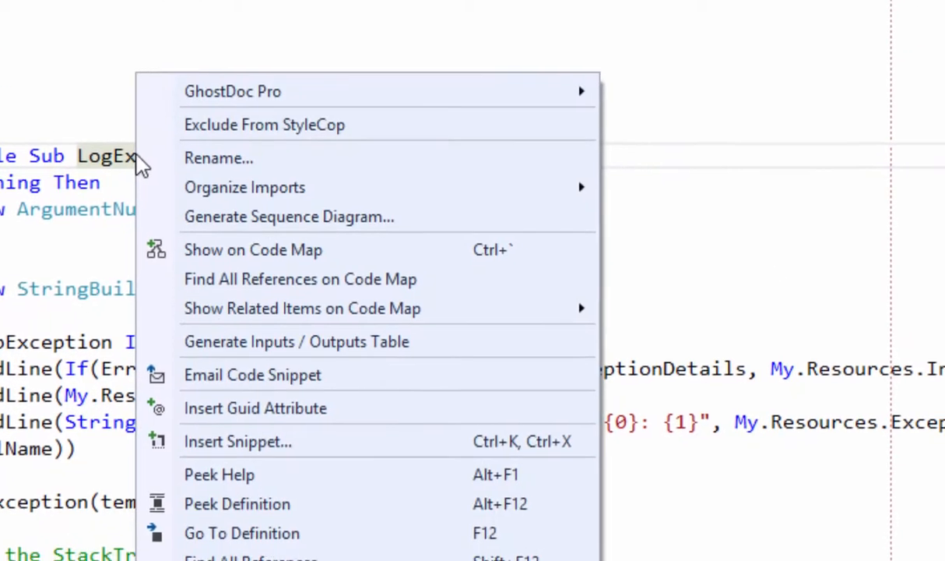
{"action": "mouse_move", "coordinate": [270, 85]}
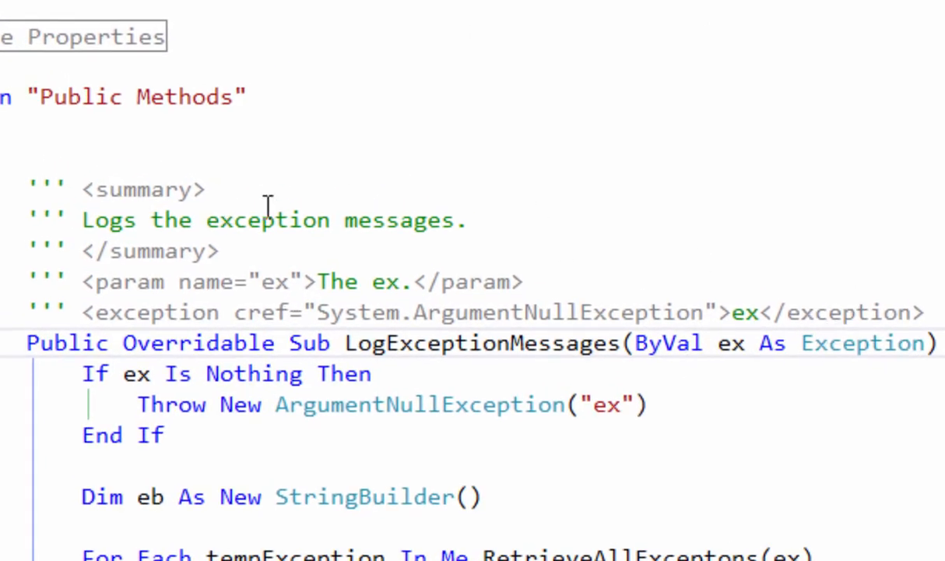
{"action": "mouse_move", "coordinate": [557, 343]}
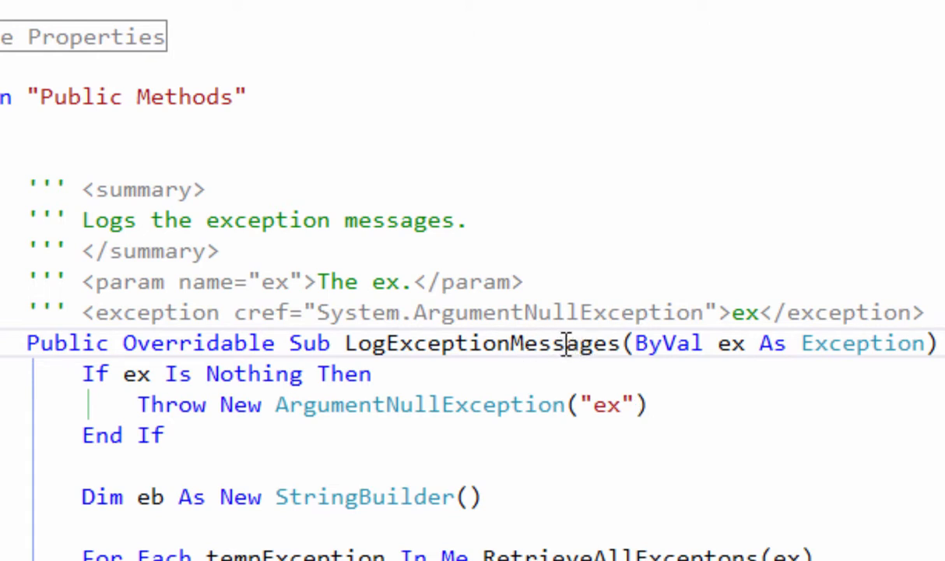
{"action": "mouse_move", "coordinate": [368, 274]}
{"action": "type", "text": "Exception messages"}
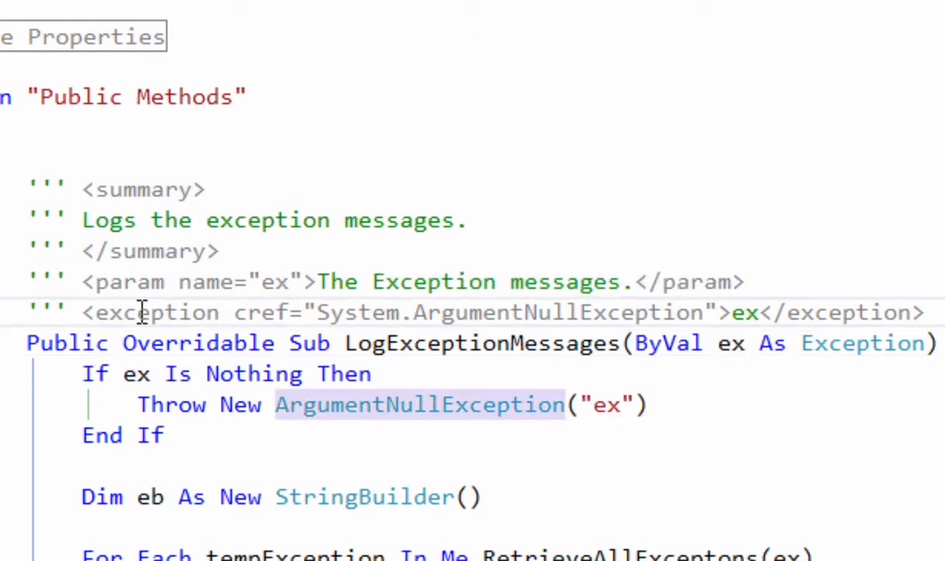
{"action": "mouse_move", "coordinate": [529, 322]}
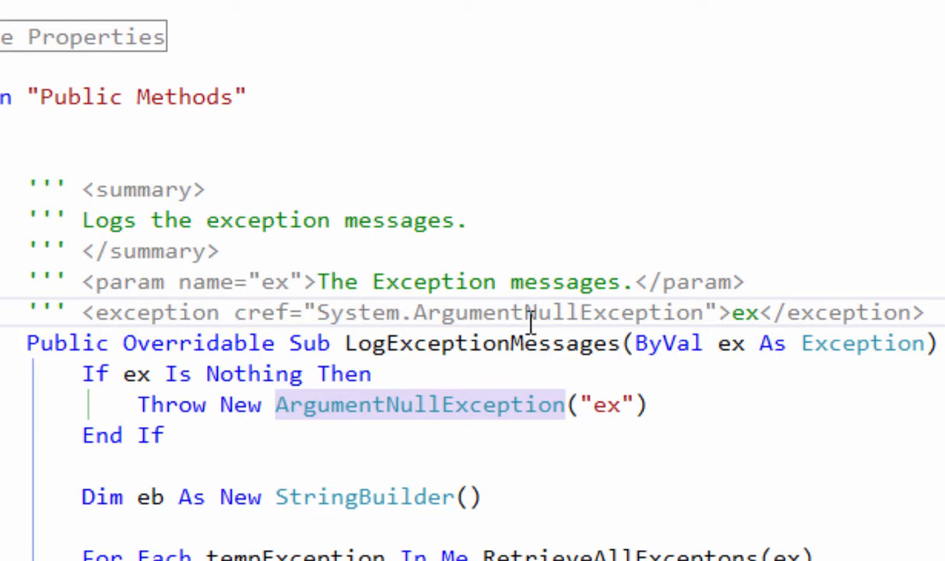
{"action": "double_click", "coordinate": [558, 311]}
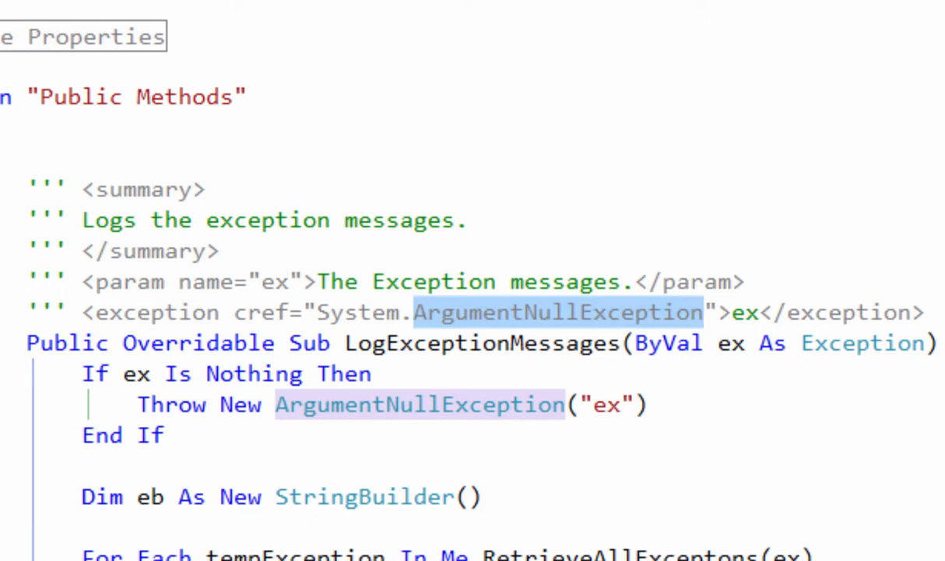
{"action": "scroll", "scroll_direction": "down", "scroll_amount": 3}
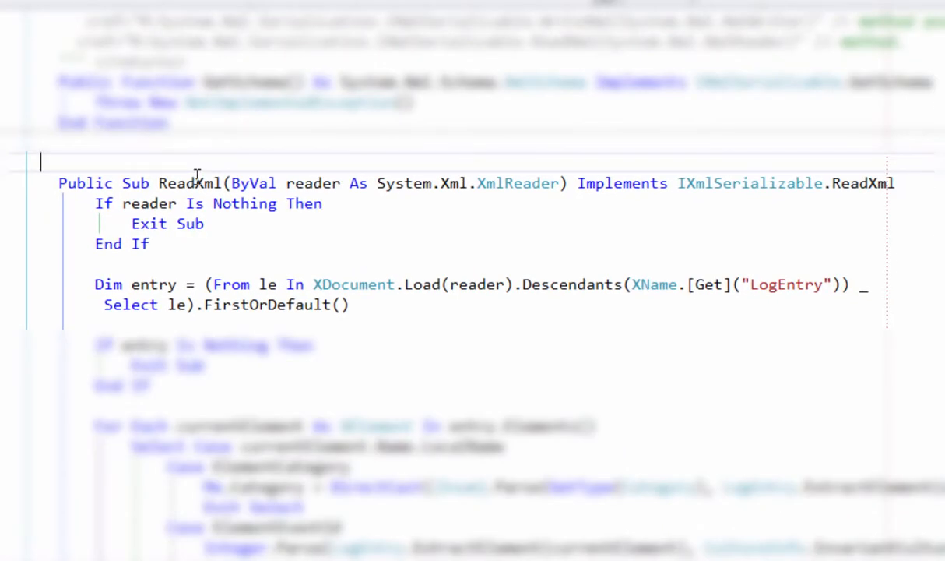
{"action": "mouse_move", "coordinate": [854, 188]}
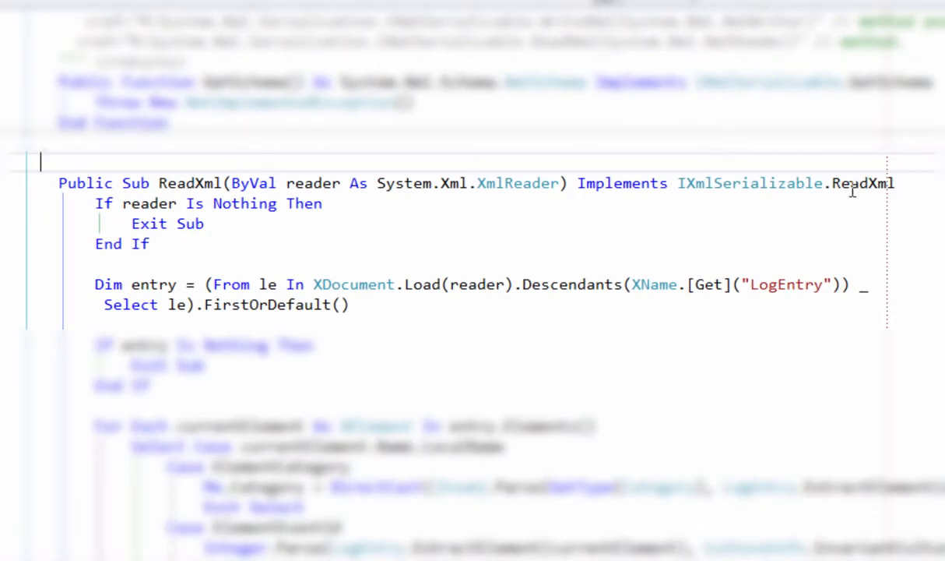
{"action": "mouse_move", "coordinate": [751, 184]}
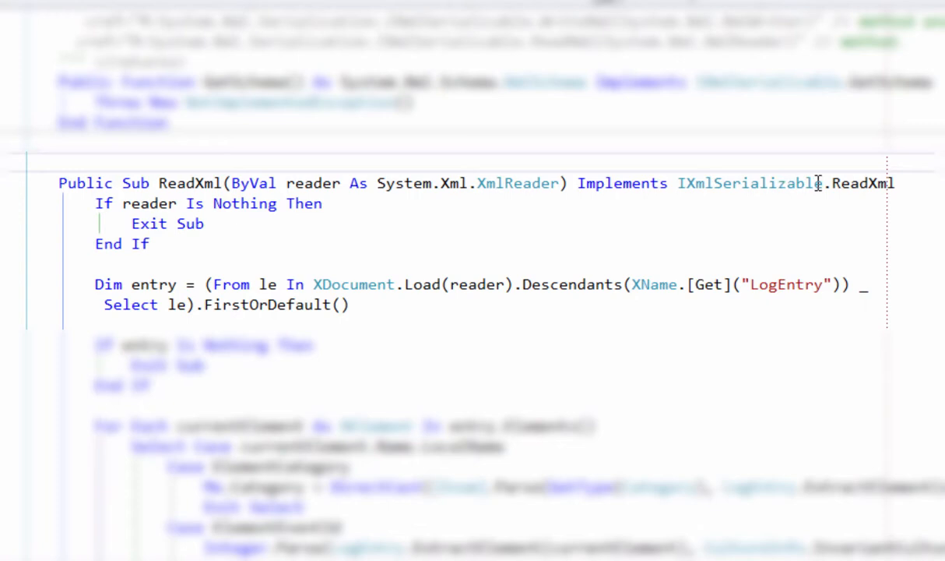
{"action": "mouse_move", "coordinate": [863, 184]}
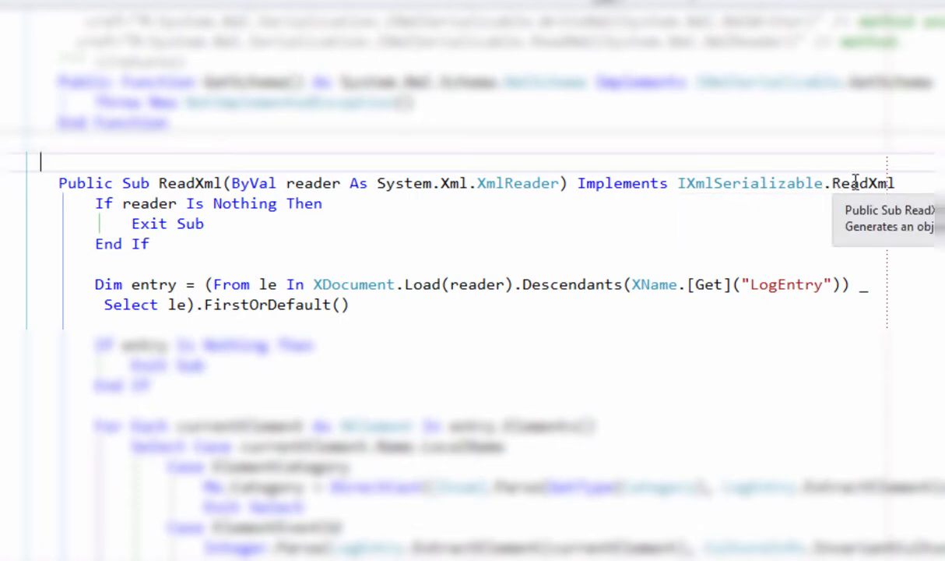
{"action": "mouse_move", "coordinate": [187, 184]}
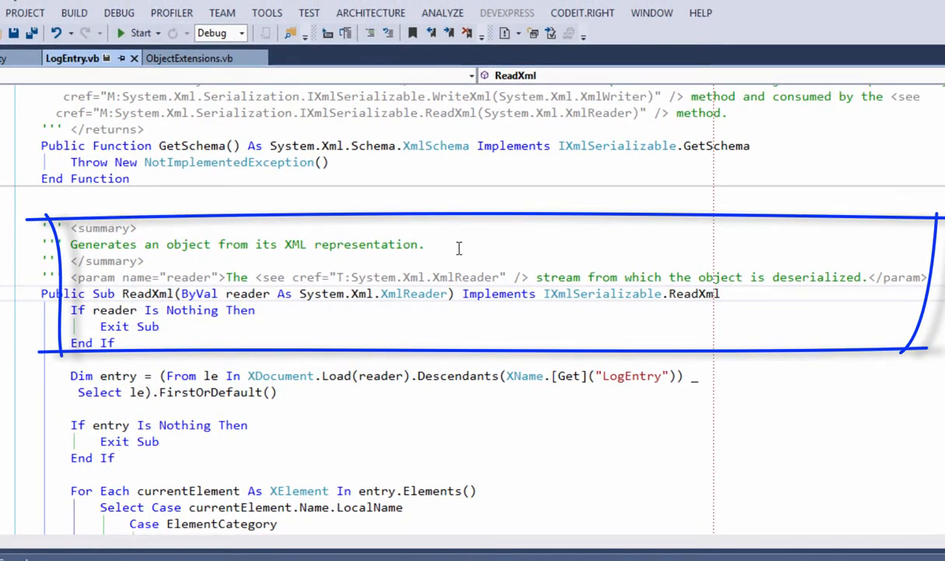
{"action": "mouse_move", "coordinate": [436, 245]}
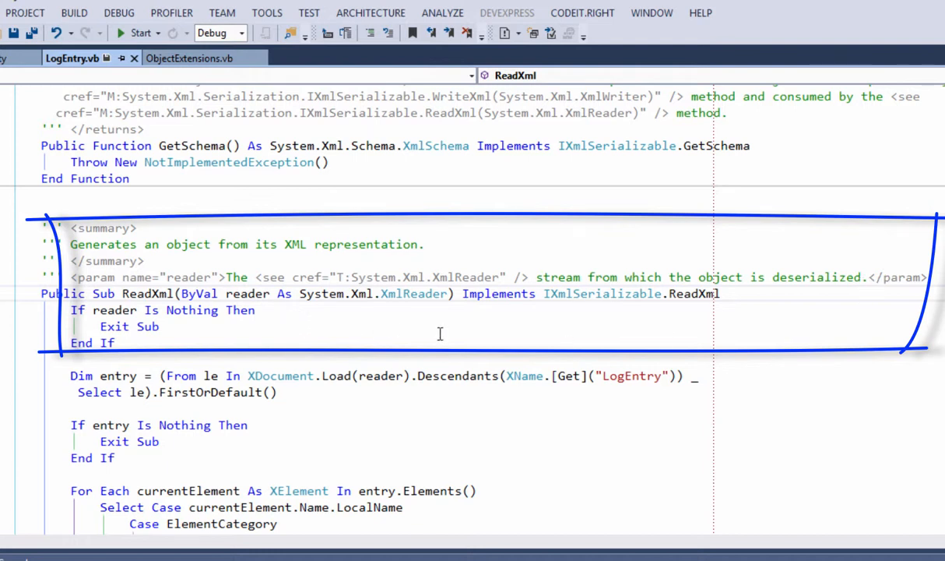
{"action": "mouse_move", "coordinate": [286, 249]}
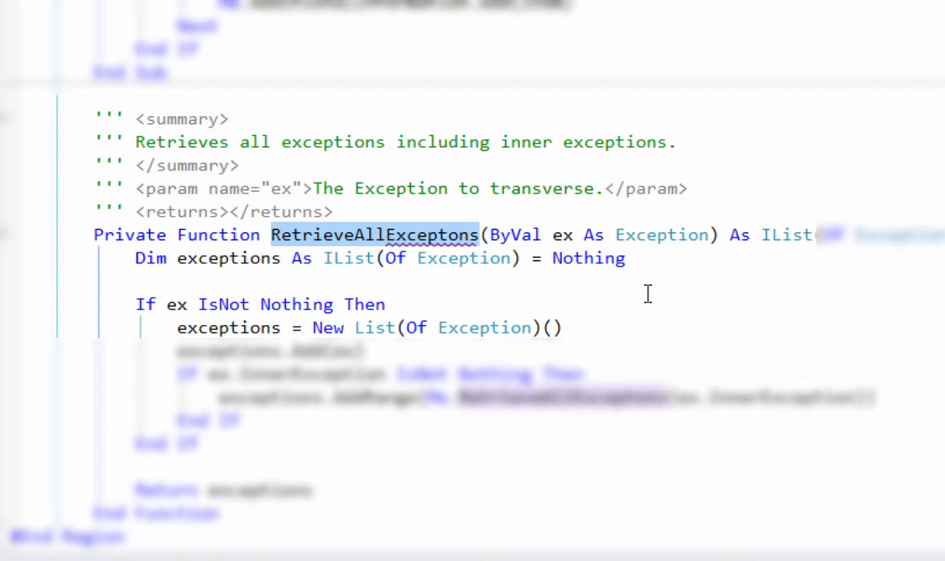
Rename RetrieveAllExceptons to RetrieveAllExceptions in its declaration and recursive call via the smart tag.
{"action": "left_click", "coordinate": [479, 234]}
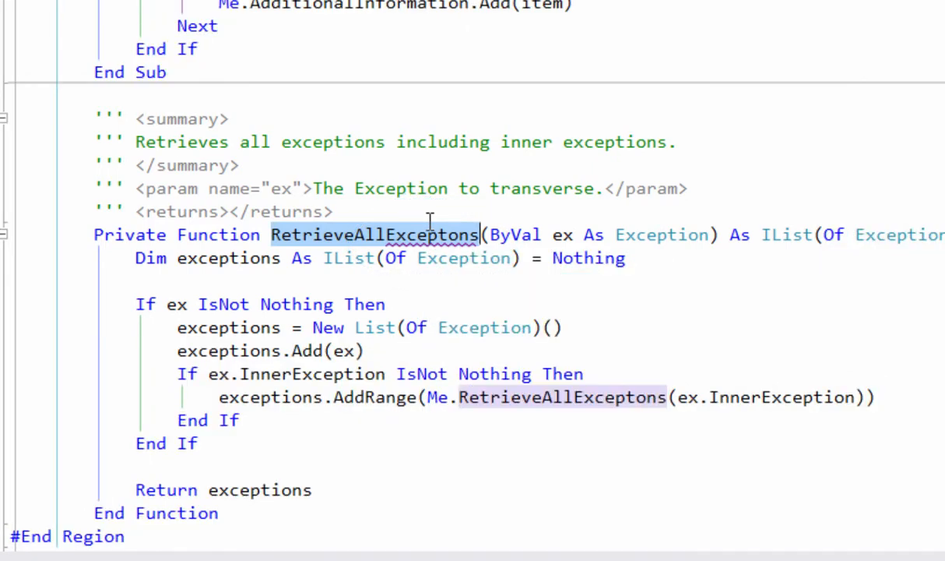
{"action": "left_click", "coordinate": [377, 234]}
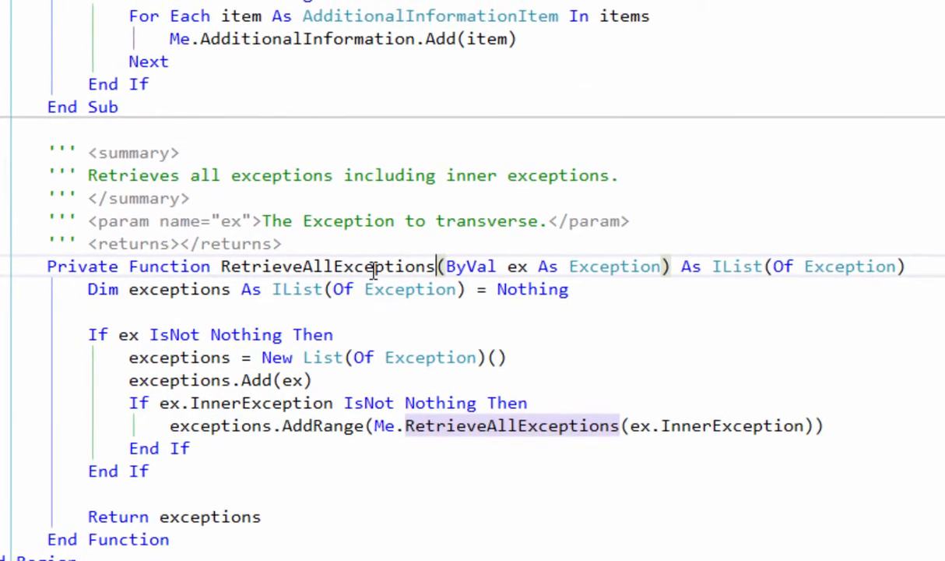
{"action": "left_click", "coordinate": [146, 12]}
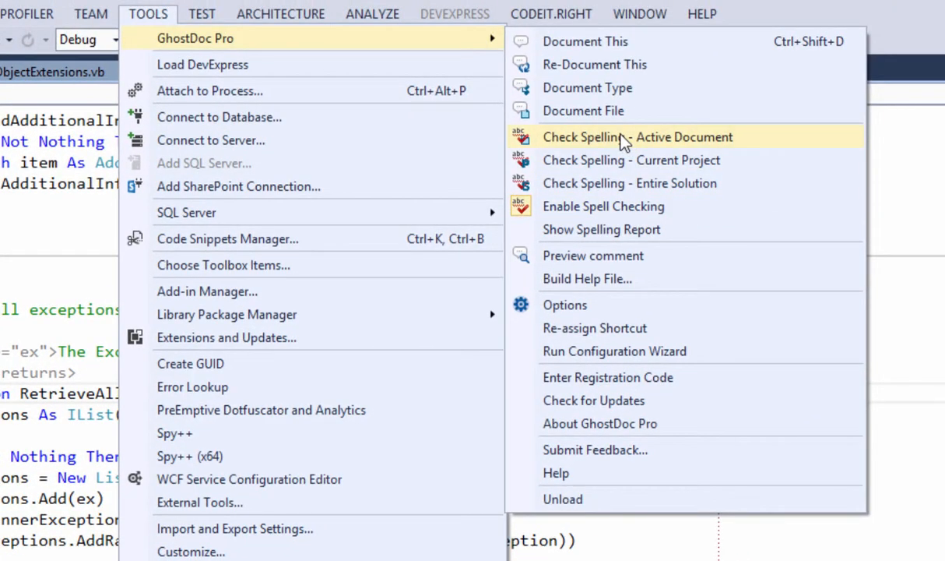
{"action": "mouse_move", "coordinate": [648, 43]}
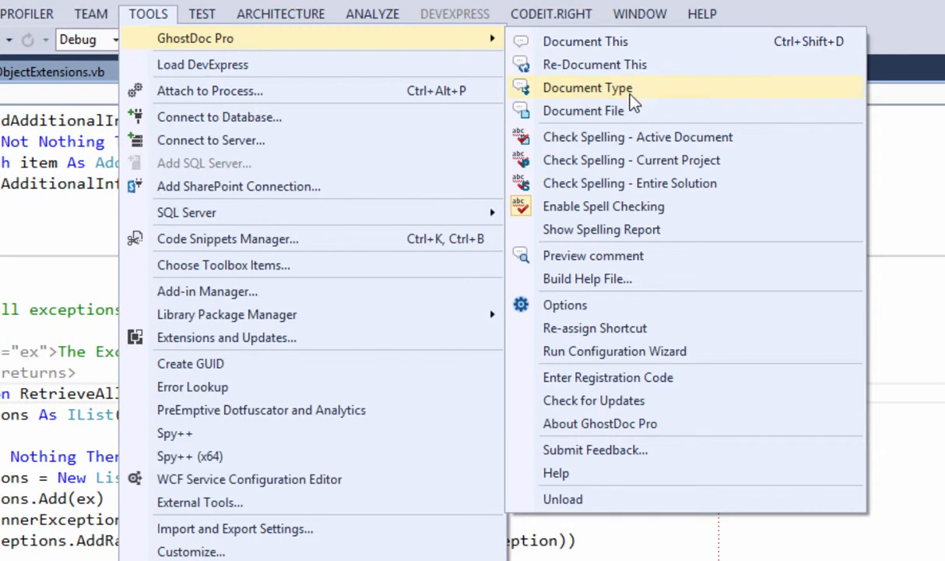
{"action": "mouse_move", "coordinate": [639, 110]}
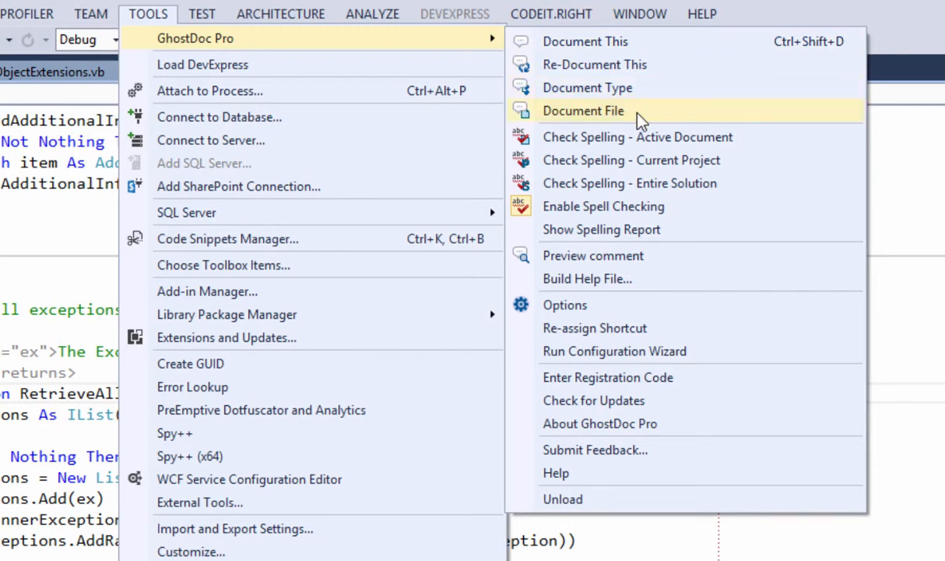
{"action": "mouse_move", "coordinate": [641, 116]}
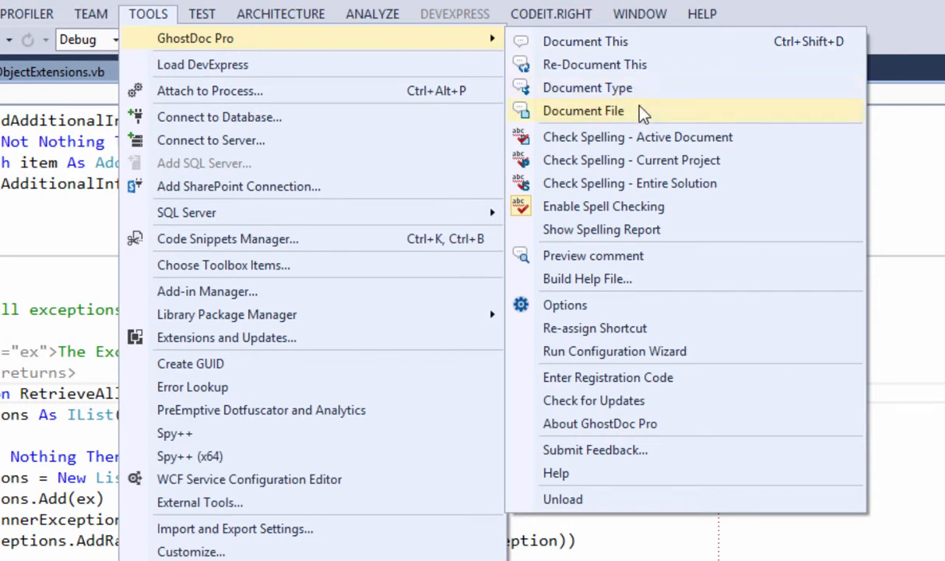
{"action": "mouse_move", "coordinate": [662, 117]}
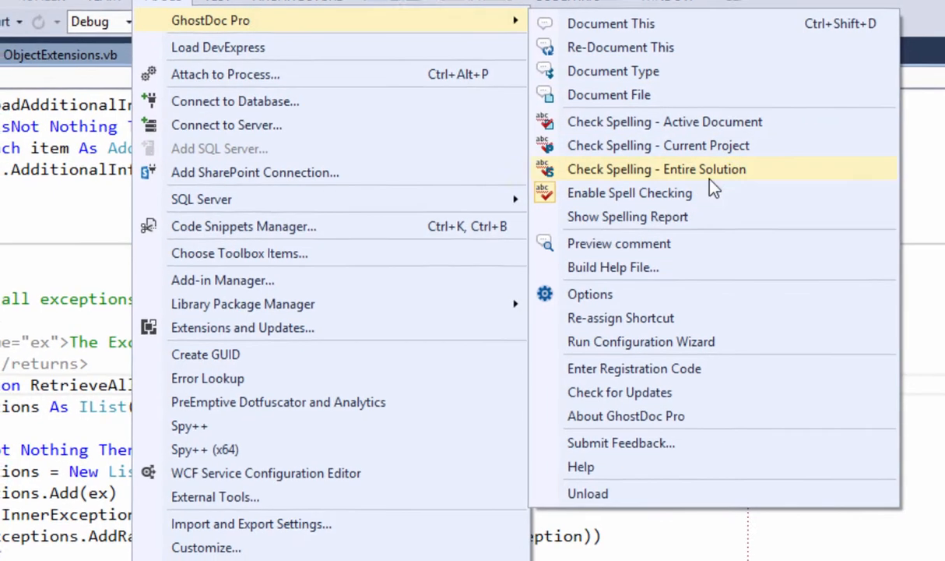
{"action": "left_click", "coordinate": [655, 168]}
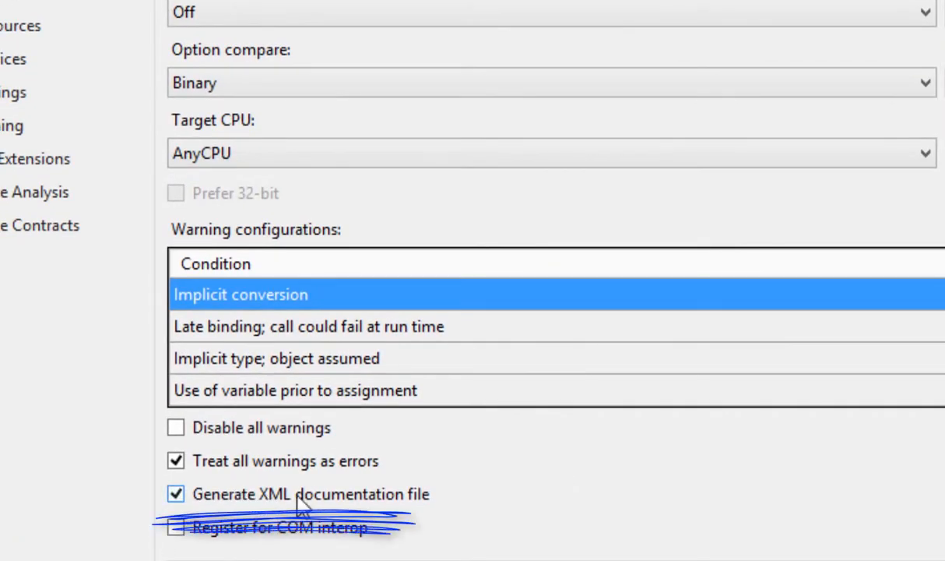
{"action": "mouse_move", "coordinate": [428, 498]}
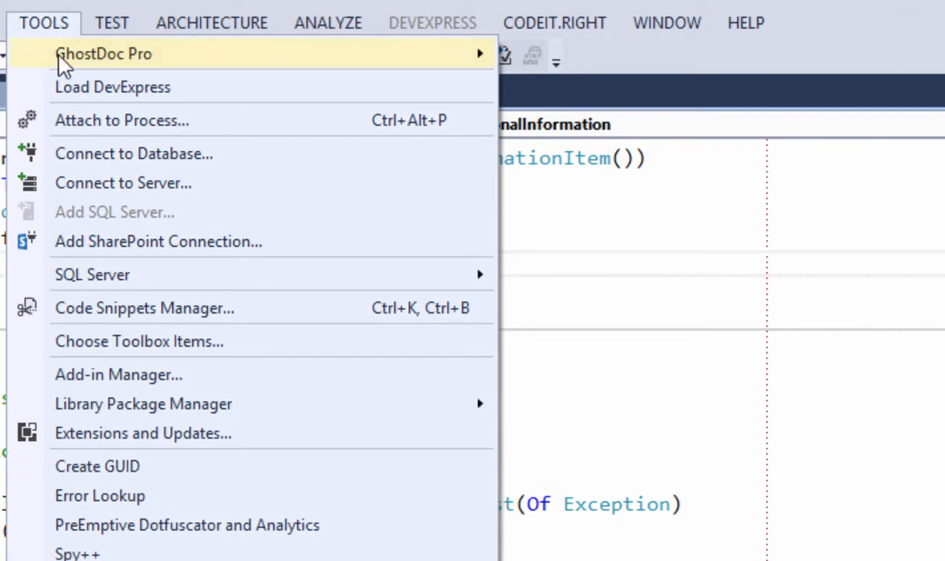
{"action": "mouse_move", "coordinate": [104, 53]}
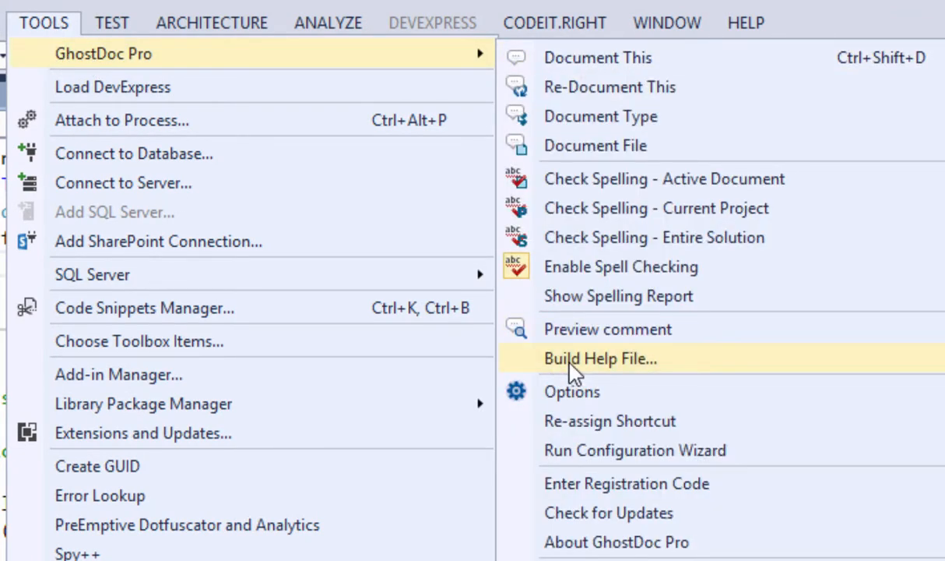
Build HTML Help 1 and Website output for both dotNetTips projects into the Demos folder.
{"action": "left_click", "coordinate": [601, 358]}
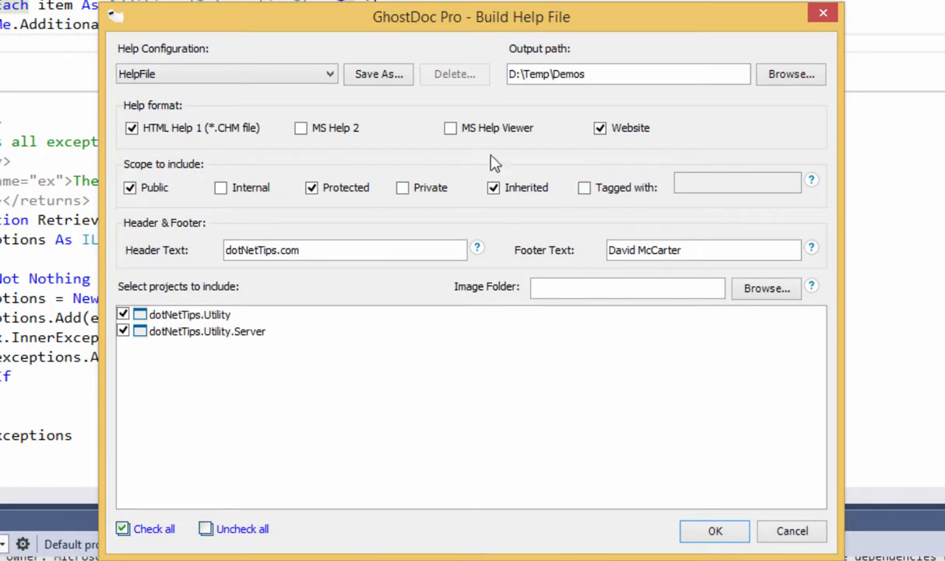
{"action": "mouse_move", "coordinate": [169, 215]}
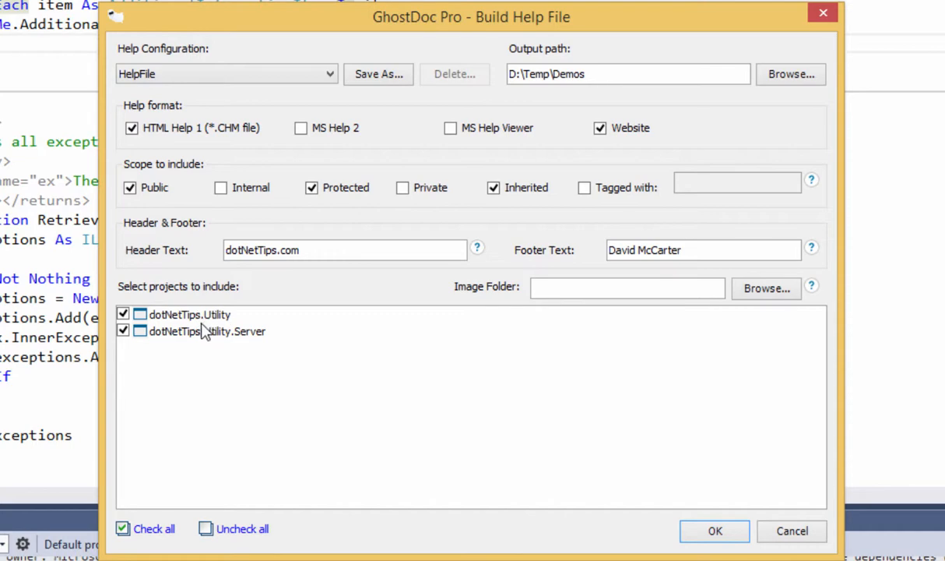
{"action": "mouse_move", "coordinate": [713, 530]}
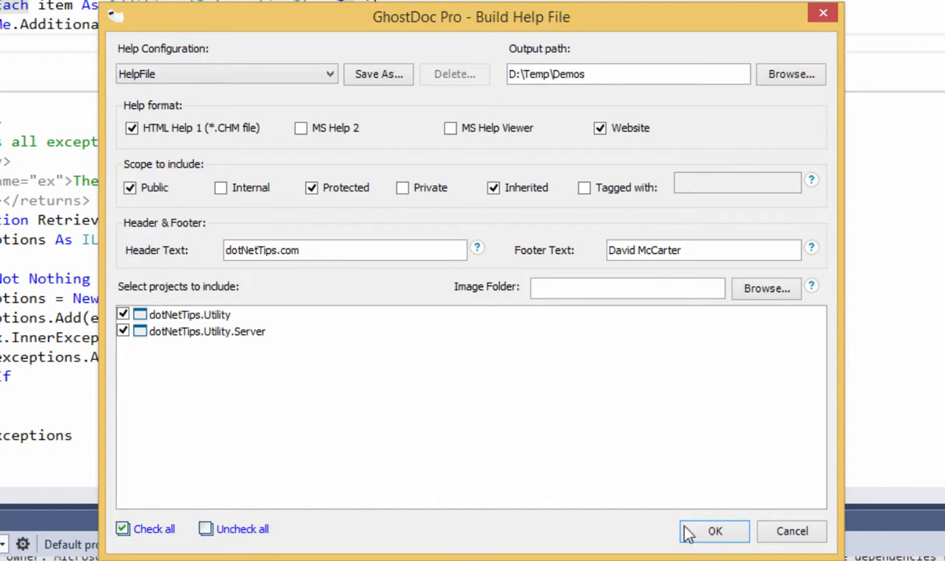
{"action": "left_click", "coordinate": [714, 531]}
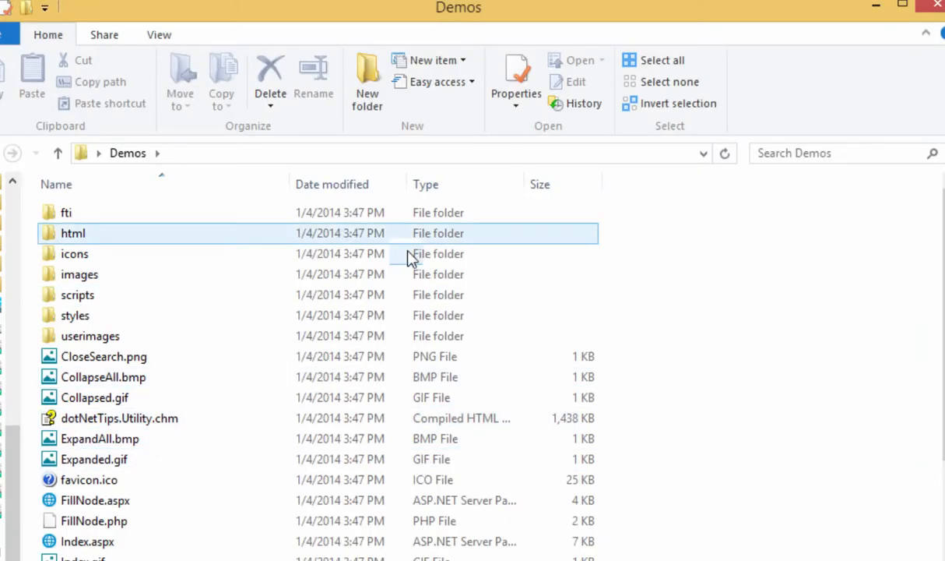
View dotNetTips.Utility.chm and browse DirectoryServices Namespace to the ActiveDirectoryHelper Class page.
{"action": "double_click", "coordinate": [118, 417]}
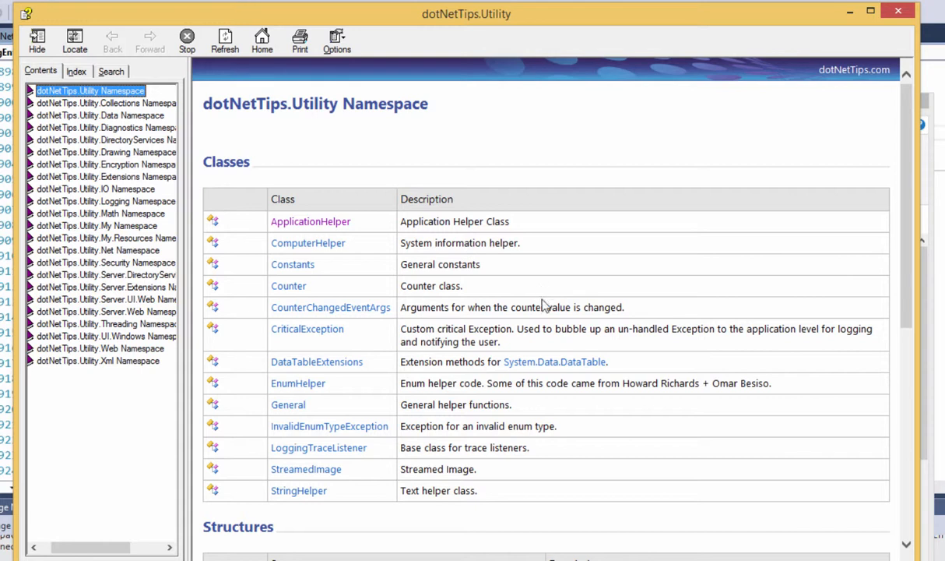
{"action": "mouse_move", "coordinate": [436, 308]}
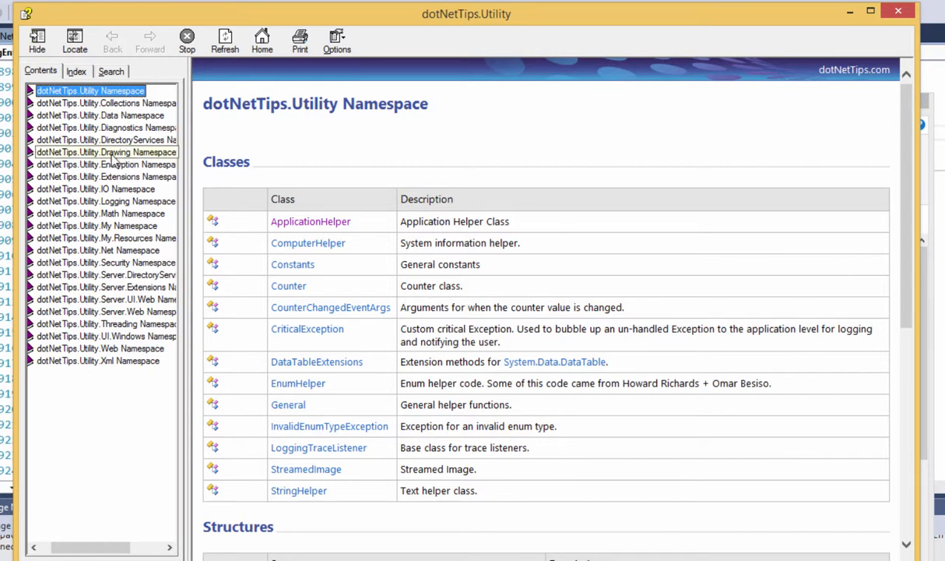
{"action": "left_click", "coordinate": [105, 140]}
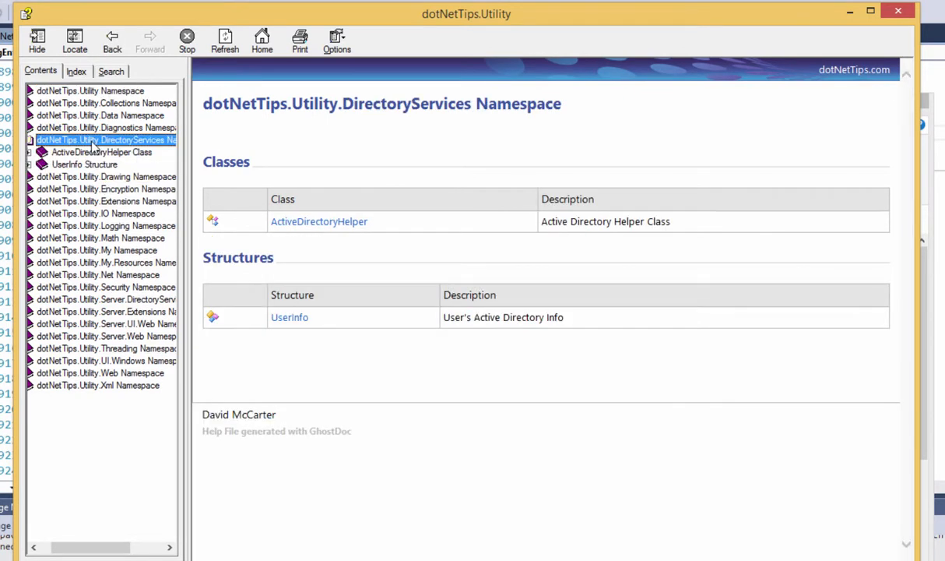
{"action": "left_click", "coordinate": [101, 153]}
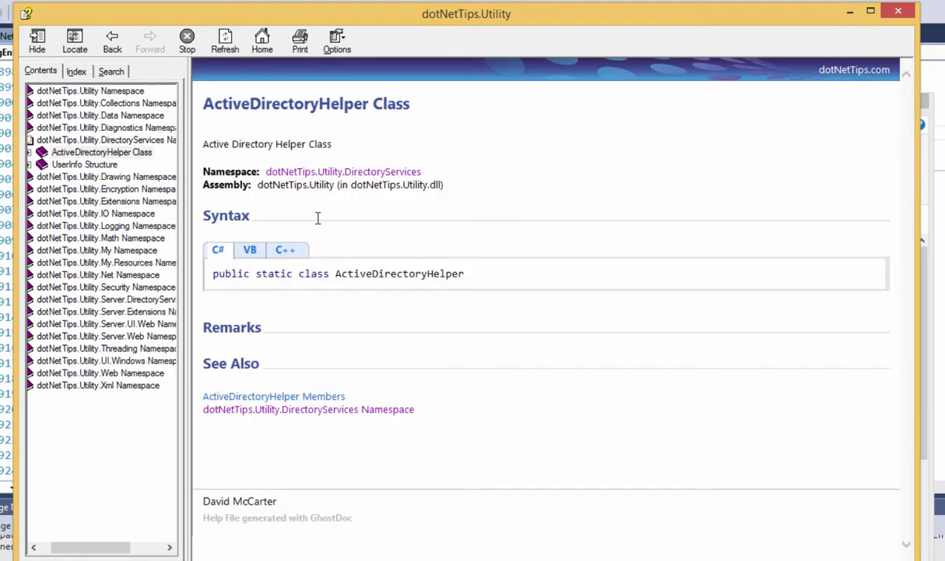
{"action": "mouse_move", "coordinate": [293, 263]}
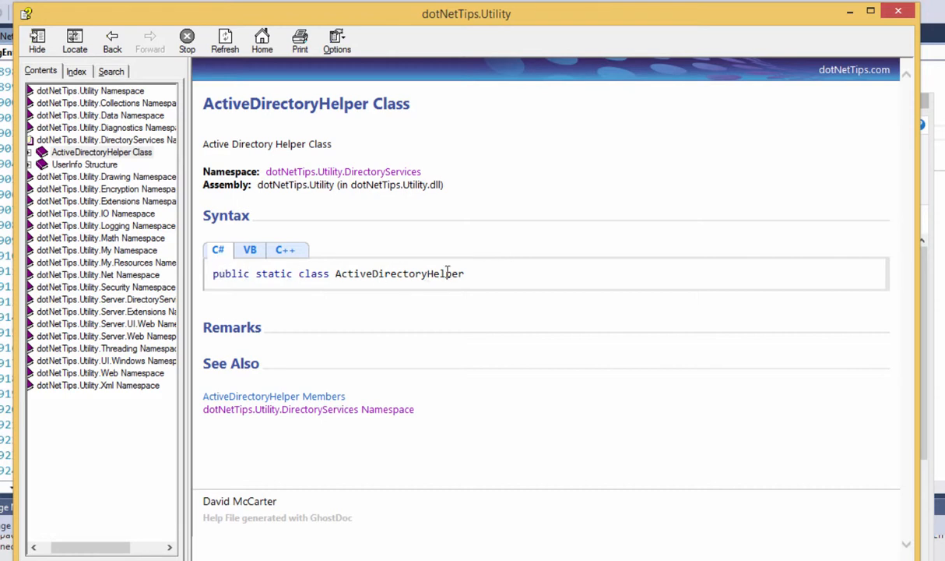
Show the VB declaration and go to the ActiveDirectoryHelper Members page.
{"action": "left_click", "coordinate": [249, 250]}
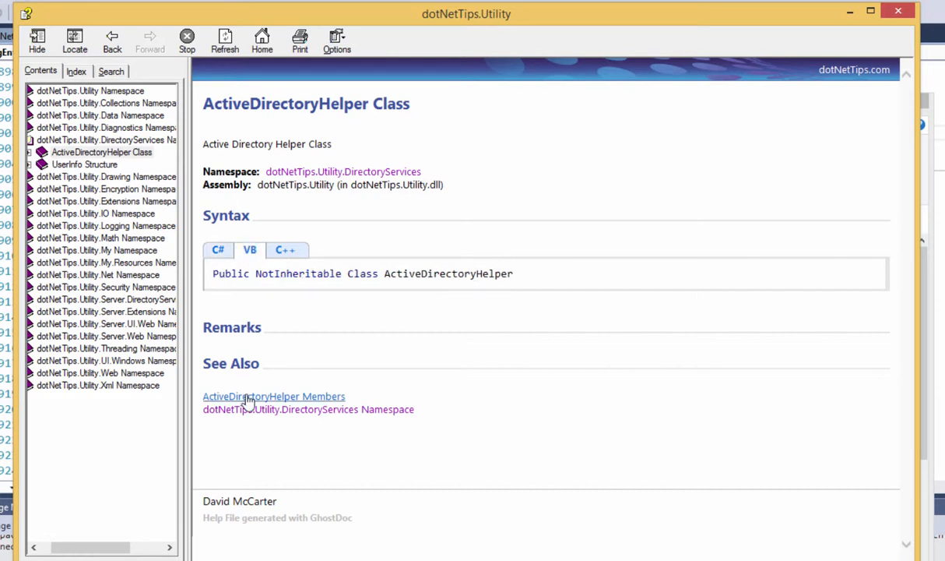
{"action": "left_click", "coordinate": [274, 397]}
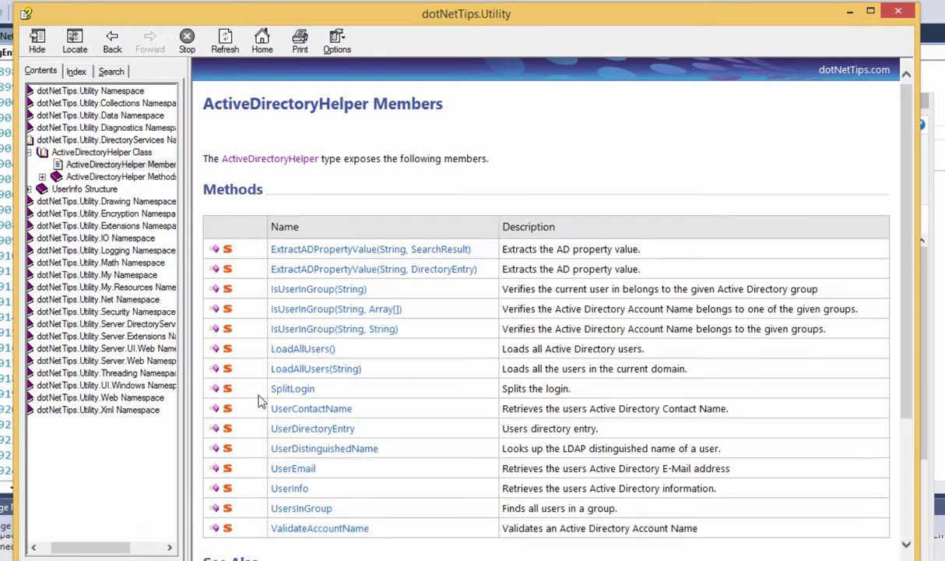
{"action": "mouse_move", "coordinate": [656, 464]}
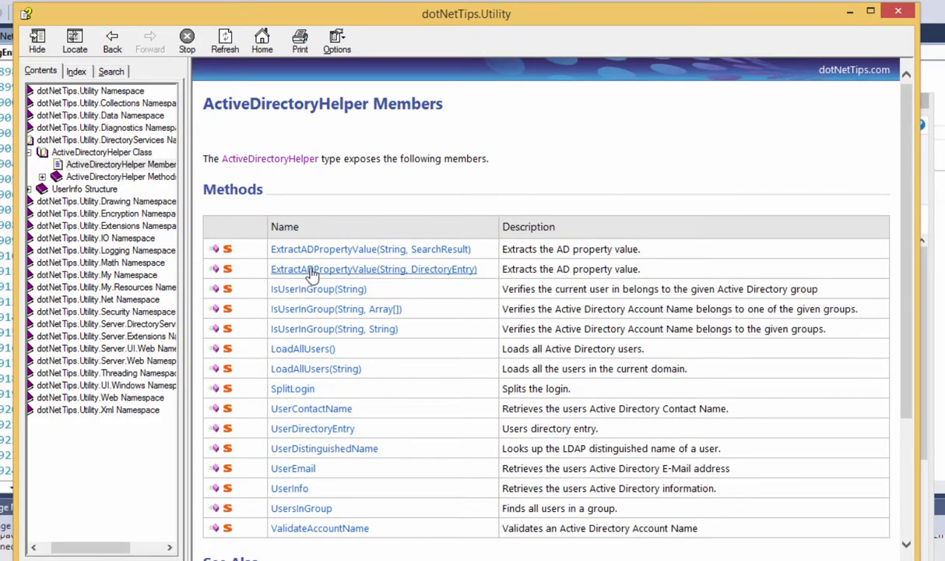
{"action": "left_click", "coordinate": [374, 268]}
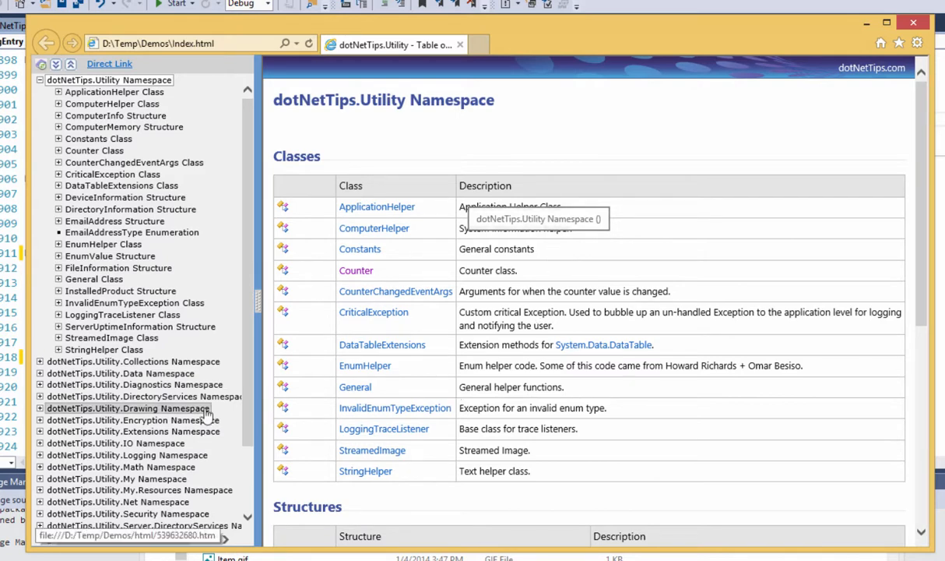
Browse the site from IO Namespace through Counter Class and Members to Decrement Method (Int32).
{"action": "left_click", "coordinate": [115, 442]}
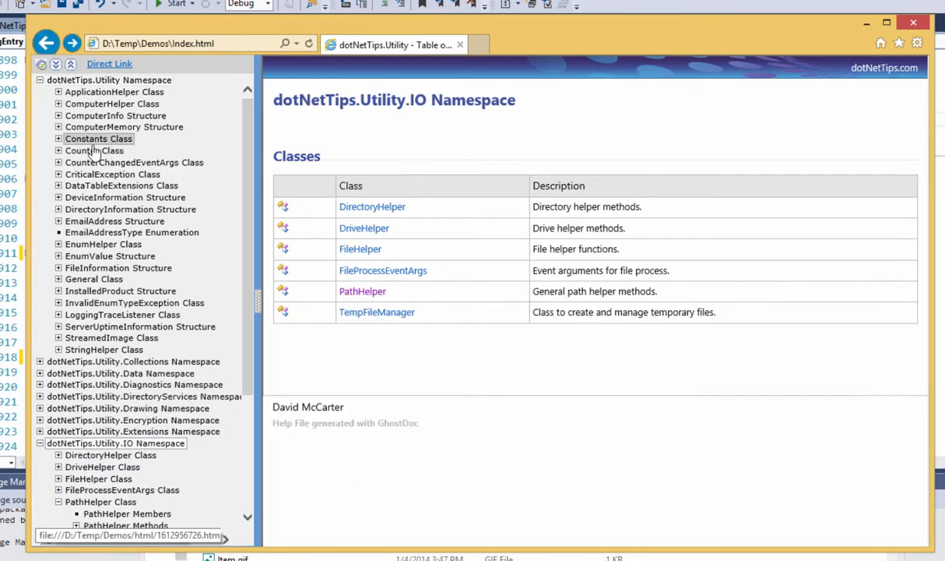
{"action": "left_click", "coordinate": [93, 150]}
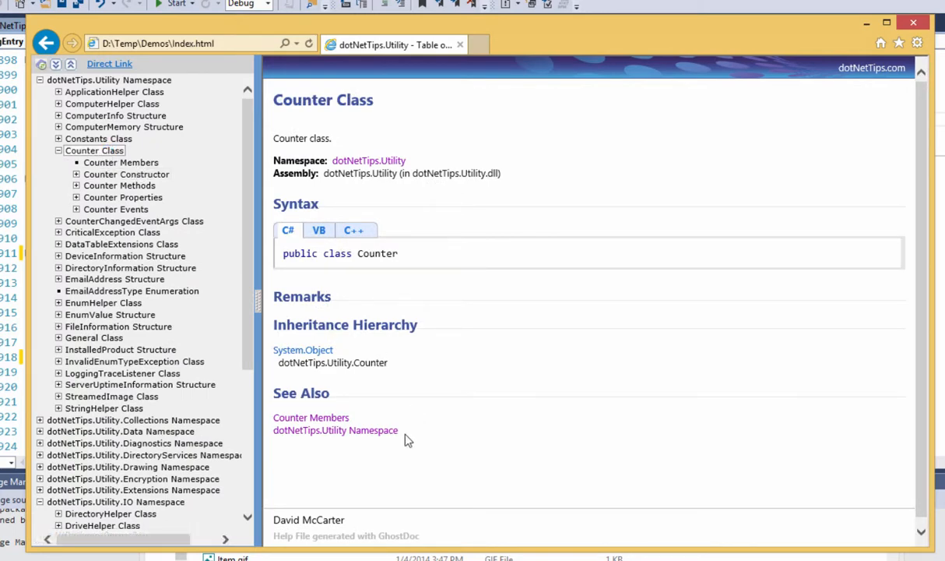
{"action": "left_click", "coordinate": [311, 418]}
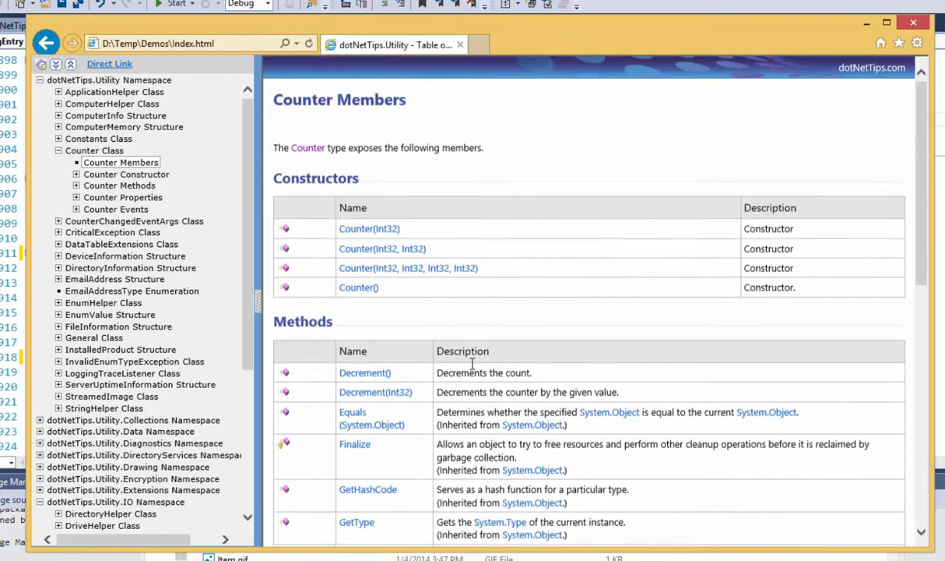
{"action": "left_click", "coordinate": [375, 393]}
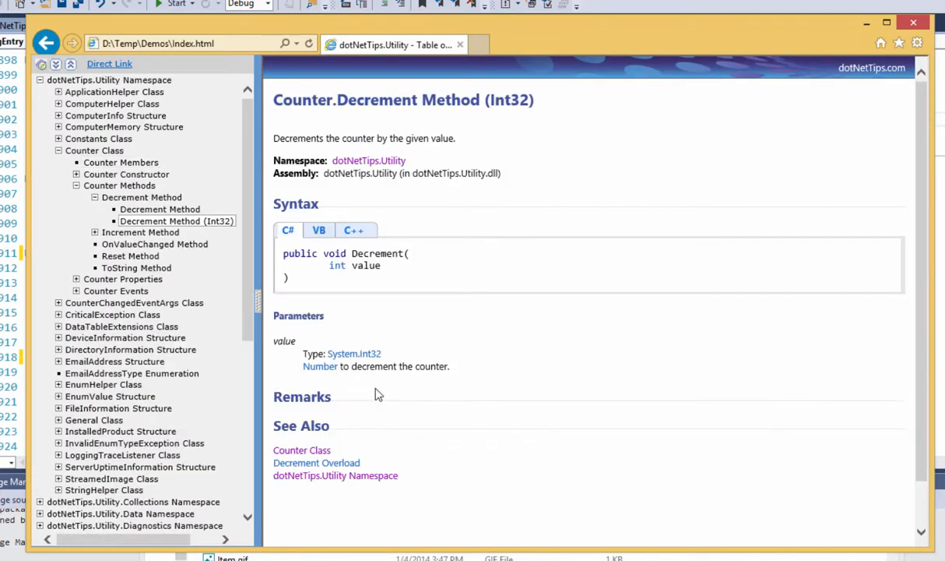
{"action": "mouse_move", "coordinate": [438, 394]}
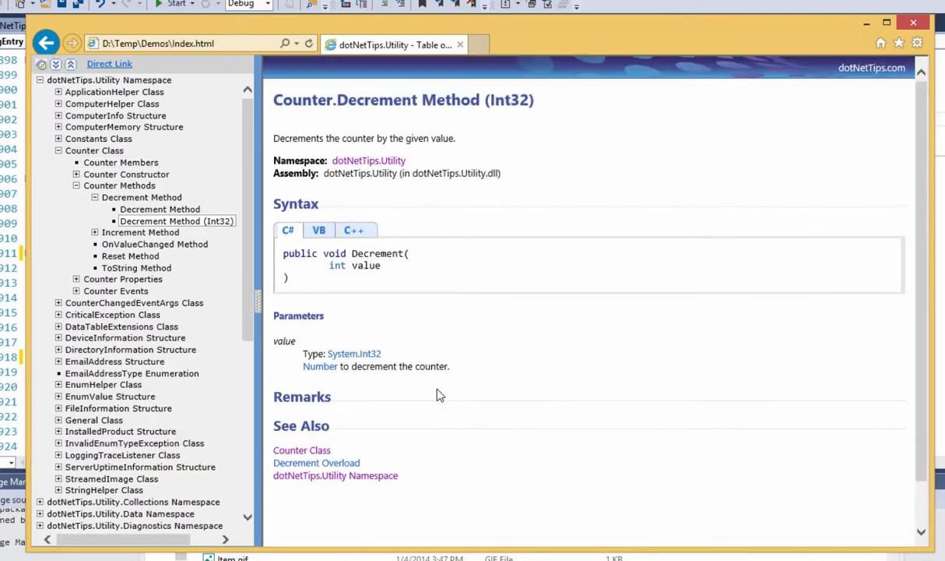
{"action": "mouse_move", "coordinate": [620, 368]}
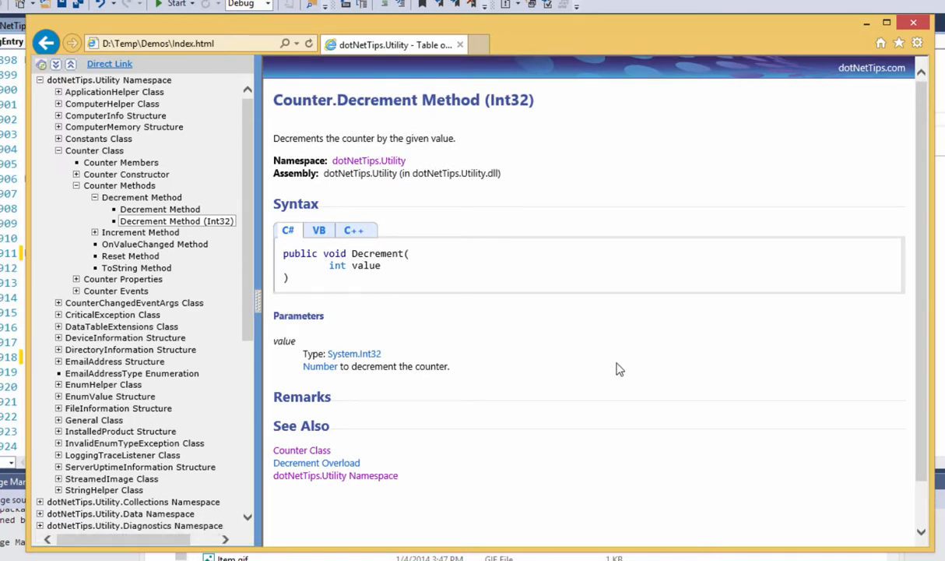
{"action": "mouse_move", "coordinate": [567, 357]}
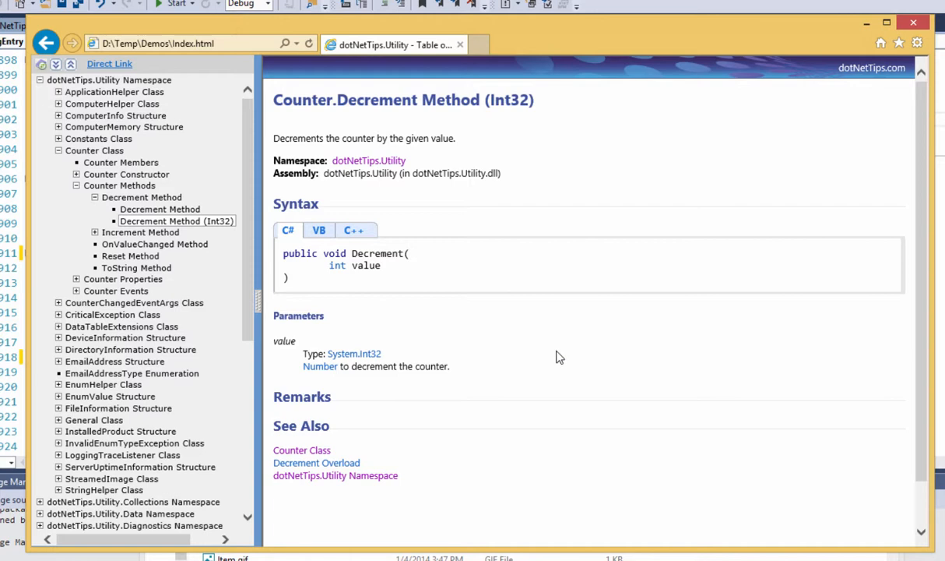
{"action": "mouse_move", "coordinate": [554, 358]}
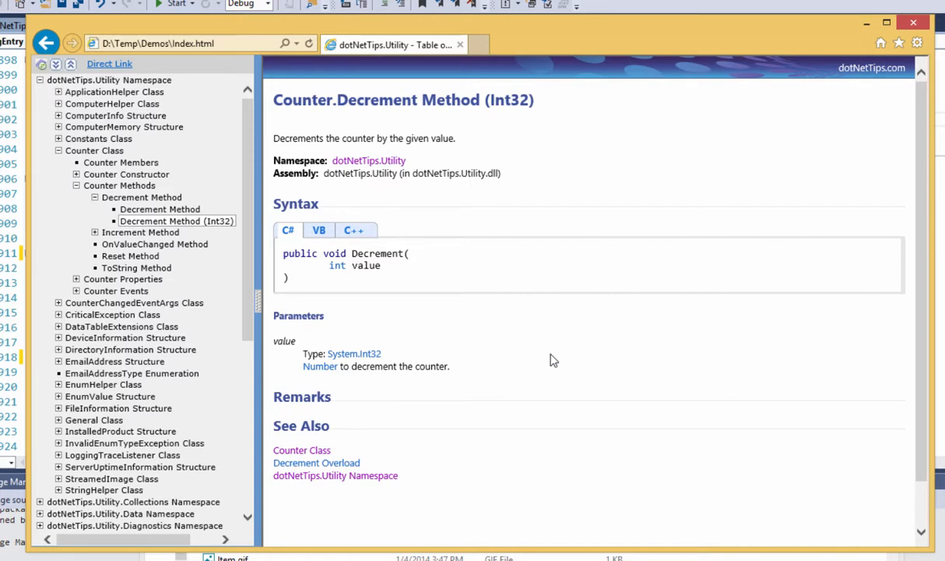
{"action": "mouse_move", "coordinate": [553, 355]}
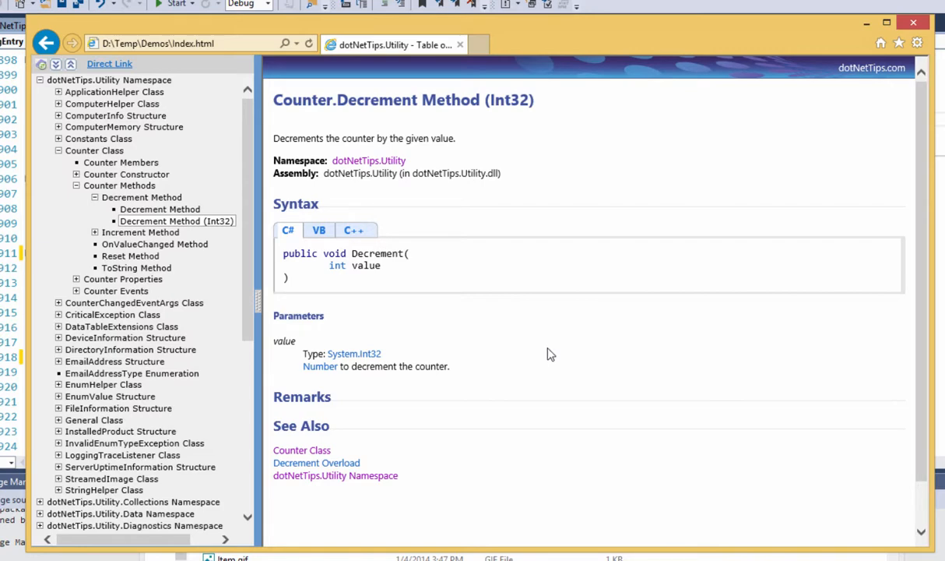
{"action": "mouse_move", "coordinate": [657, 234]}
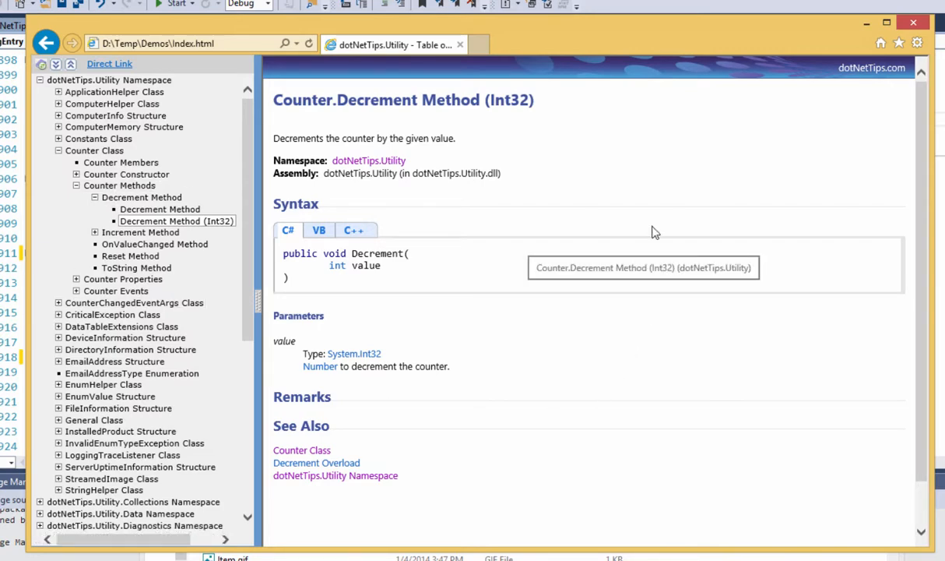
{"action": "mouse_move", "coordinate": [754, 390]}
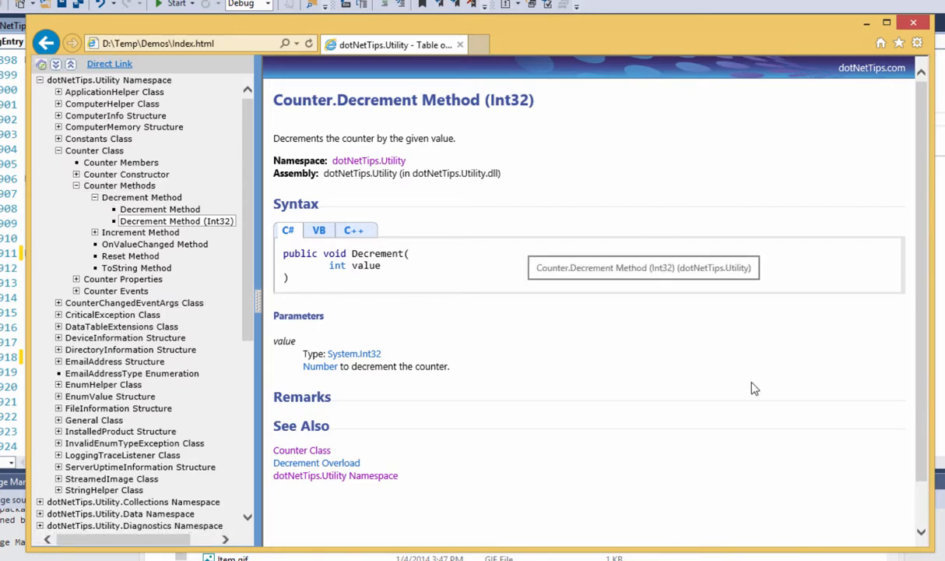